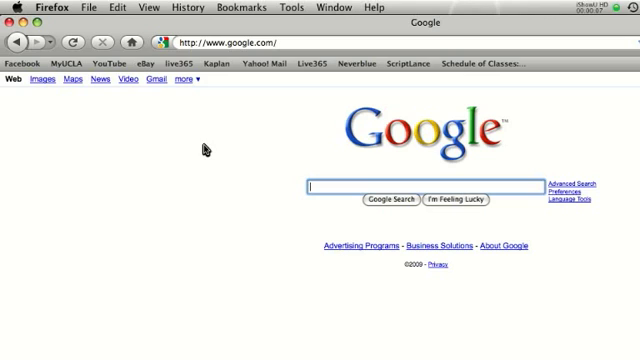
{"action": "mouse_move", "coordinate": [230, 115]}
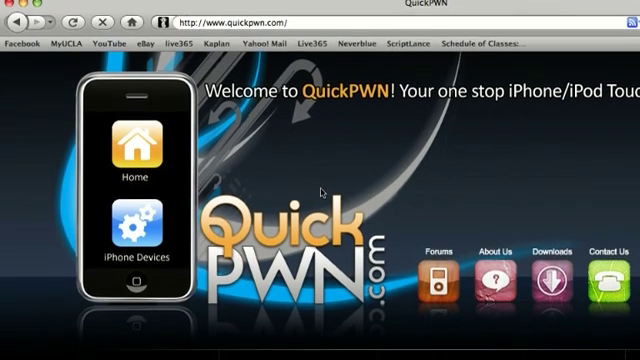
{"action": "scroll", "scroll_direction": "down", "scroll_amount": 3}
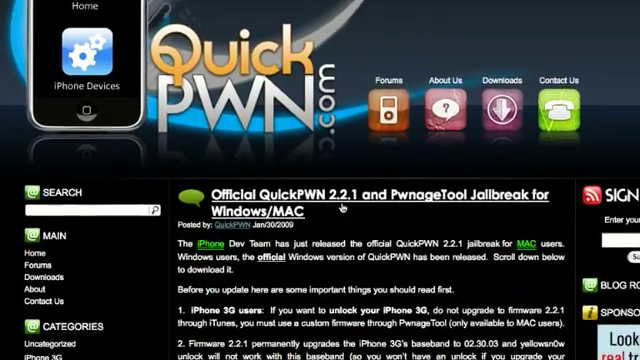
{"action": "scroll", "scroll_direction": "down", "scroll_amount": 3}
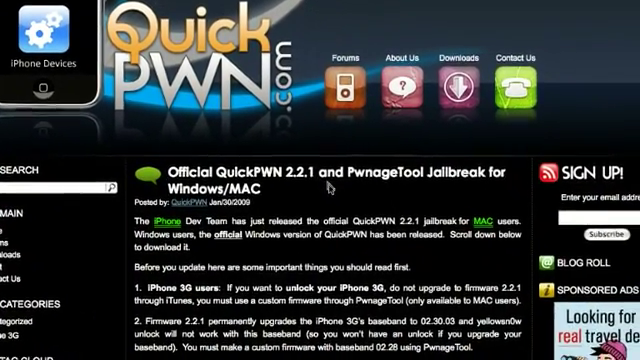
{"action": "scroll", "scroll_direction": "down", "scroll_amount": 3}
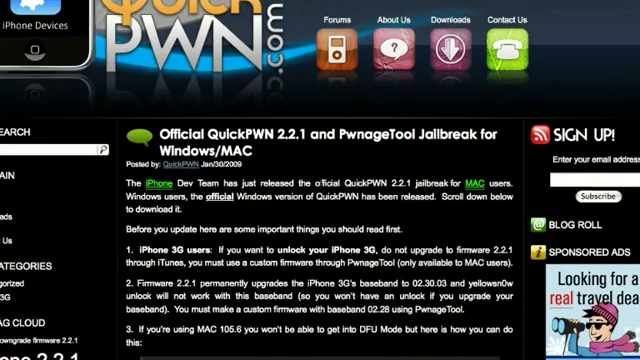
{"action": "scroll", "scroll_direction": "down", "scroll_amount": 3}
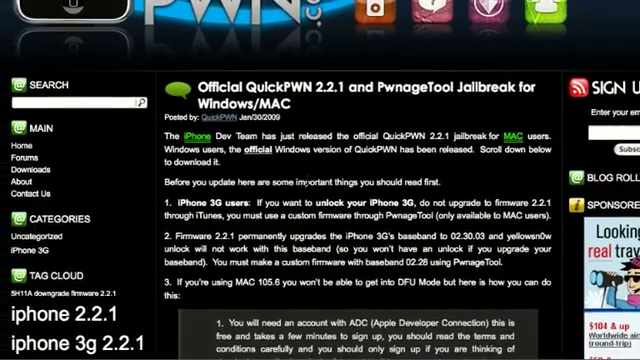
{"action": "scroll", "scroll_direction": "down", "scroll_amount": 3}
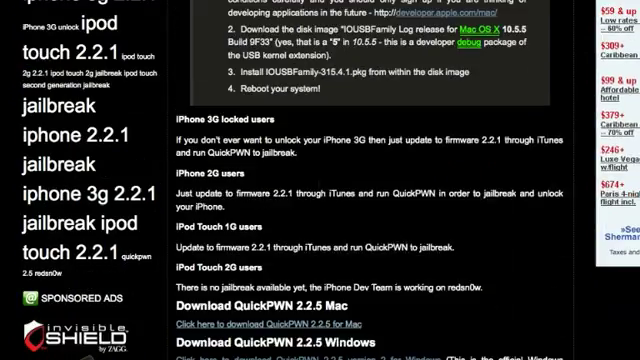
{"action": "scroll", "scroll_direction": "down", "scroll_amount": 3}
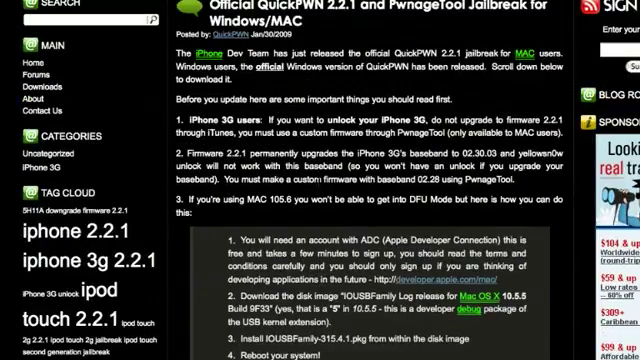
{"action": "scroll", "scroll_direction": "down", "scroll_amount": 3}
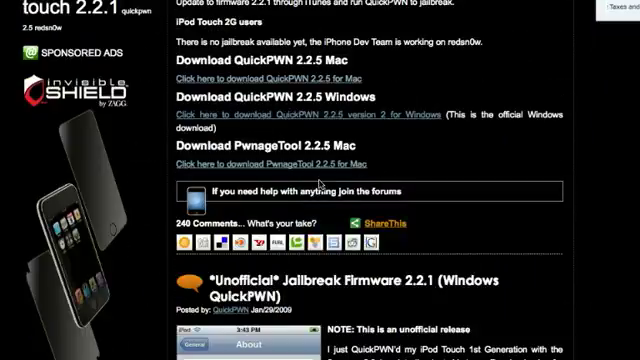
{"action": "scroll", "scroll_direction": "down", "scroll_amount": 3}
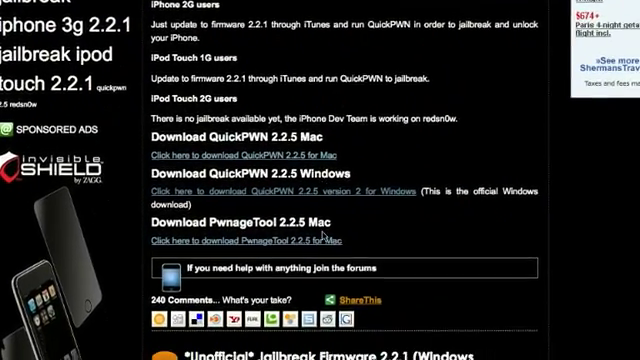
{"action": "scroll", "scroll_direction": "down", "scroll_amount": 3}
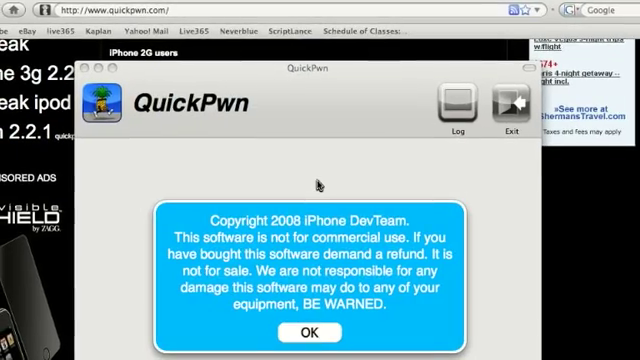
Accept QuickPwn's copyright warning to reach the connect-iPhone/iPod Touch prompt.
{"action": "left_click", "coordinate": [306, 330]}
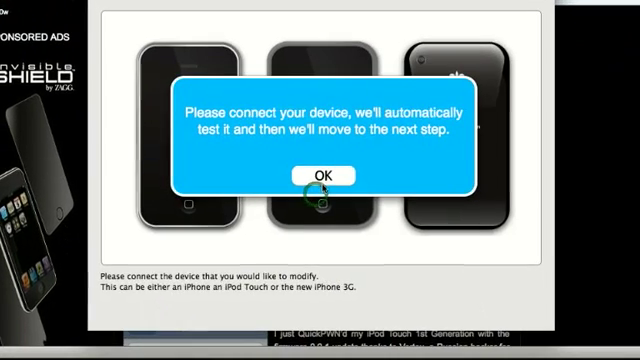